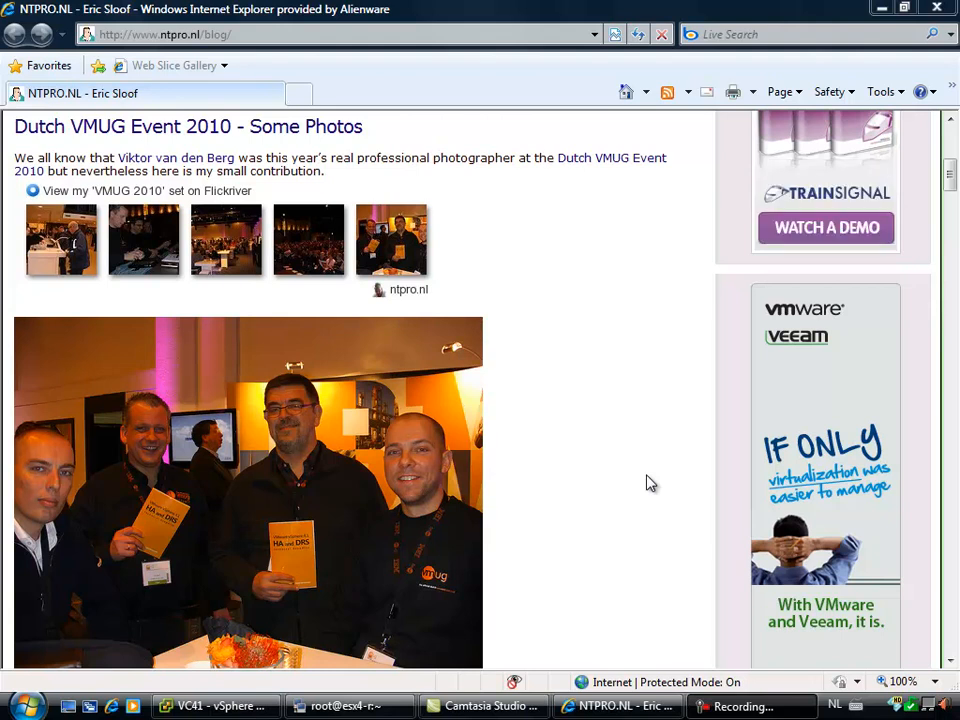
{"action": "mouse_move", "coordinate": [645, 468]}
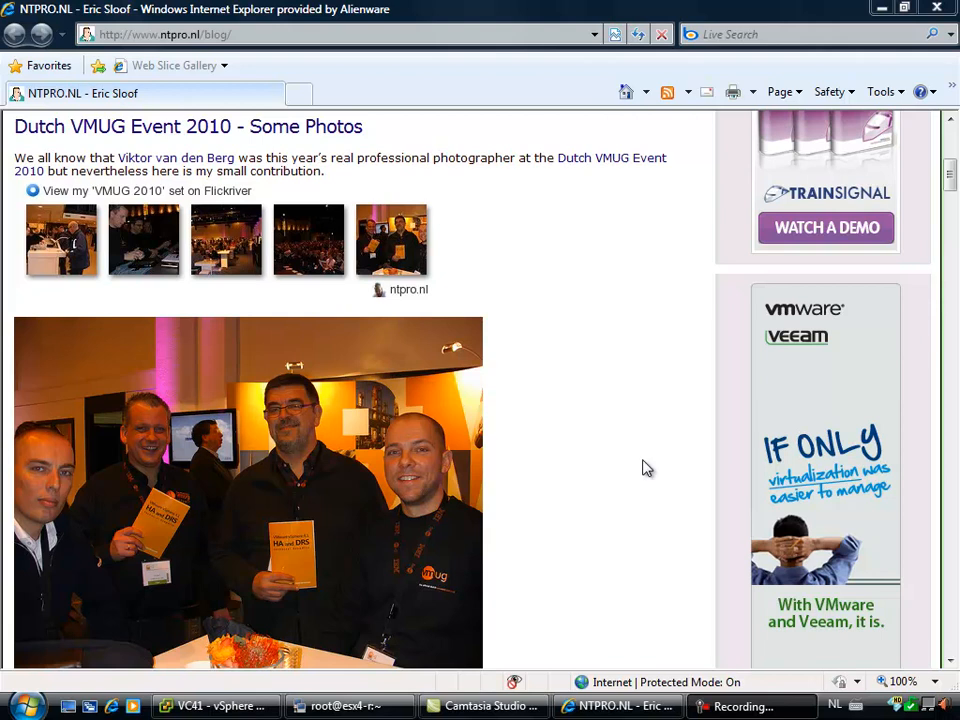
{"action": "mouse_move", "coordinate": [800, 130]}
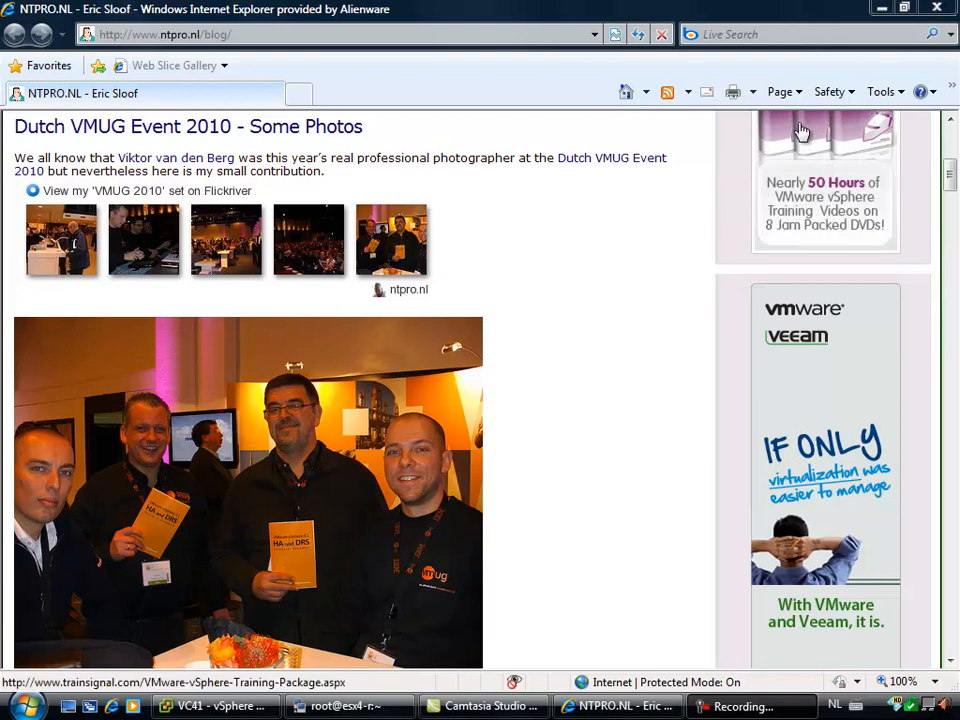
Step: Open Edit Settings for the Visual Studio 2008 VM to review its 7168 MB hardware
{"action": "left_click", "coordinate": [215, 706]}
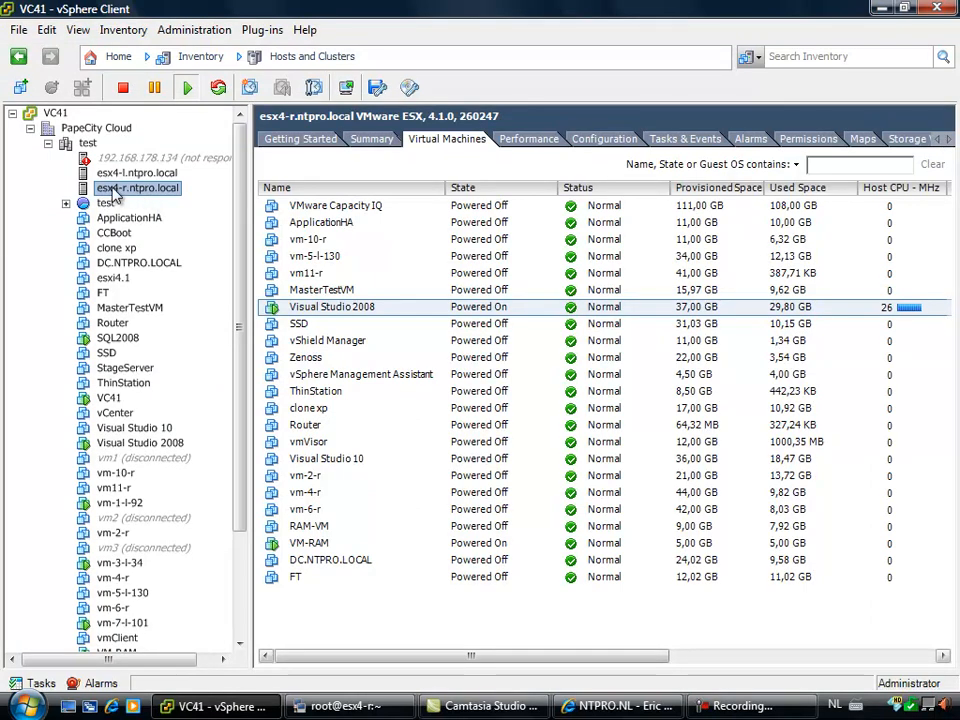
{"action": "mouse_move", "coordinate": [137, 198]}
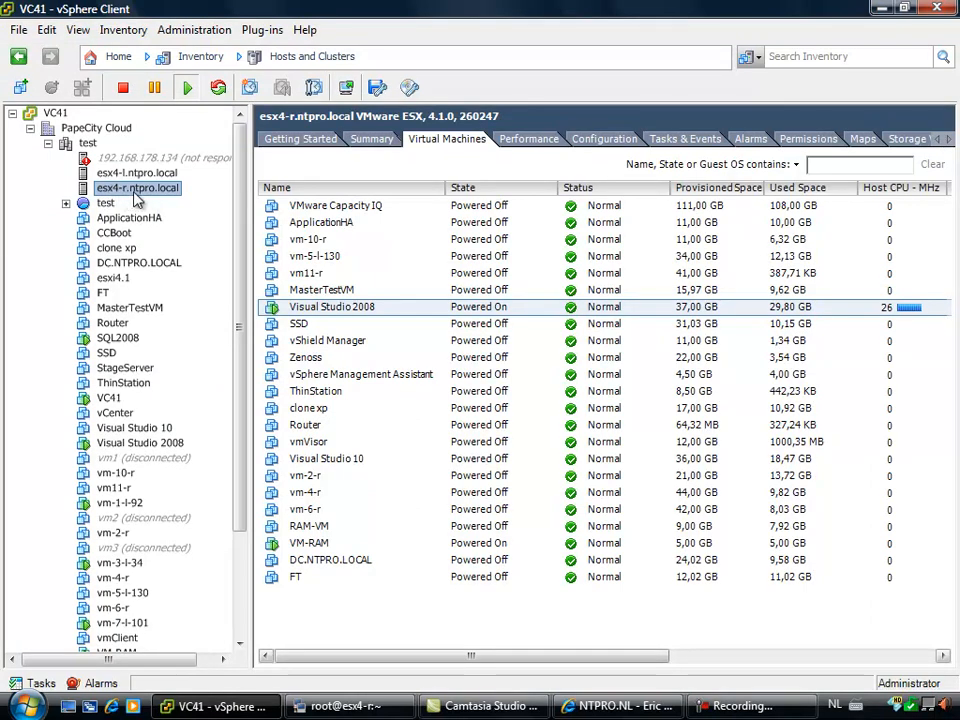
{"action": "mouse_move", "coordinate": [318, 307]}
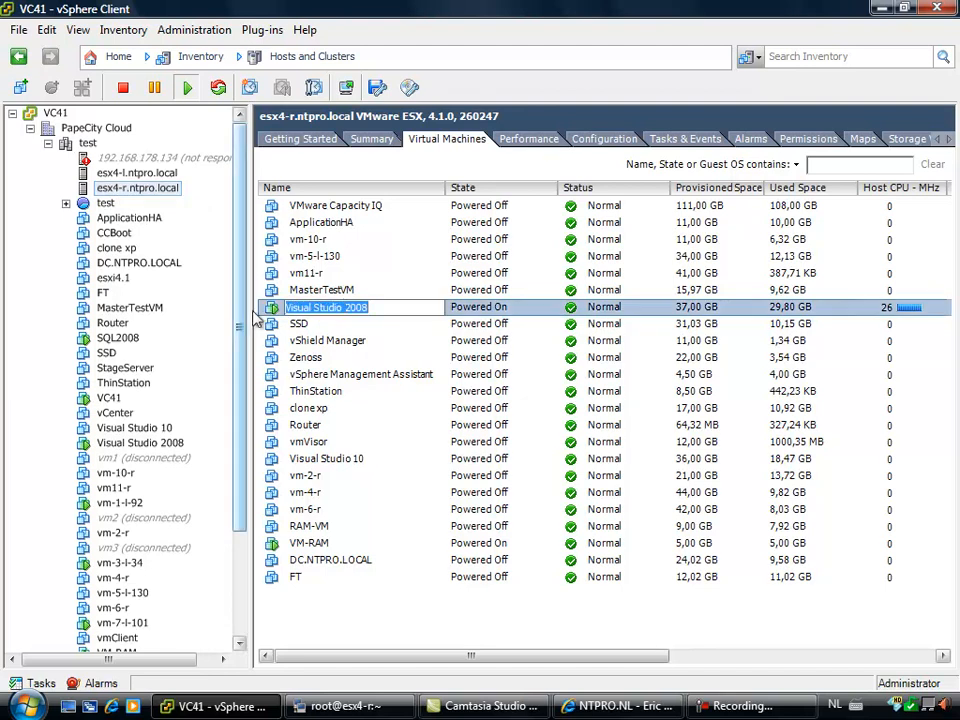
{"action": "right_click", "coordinate": [325, 307]}
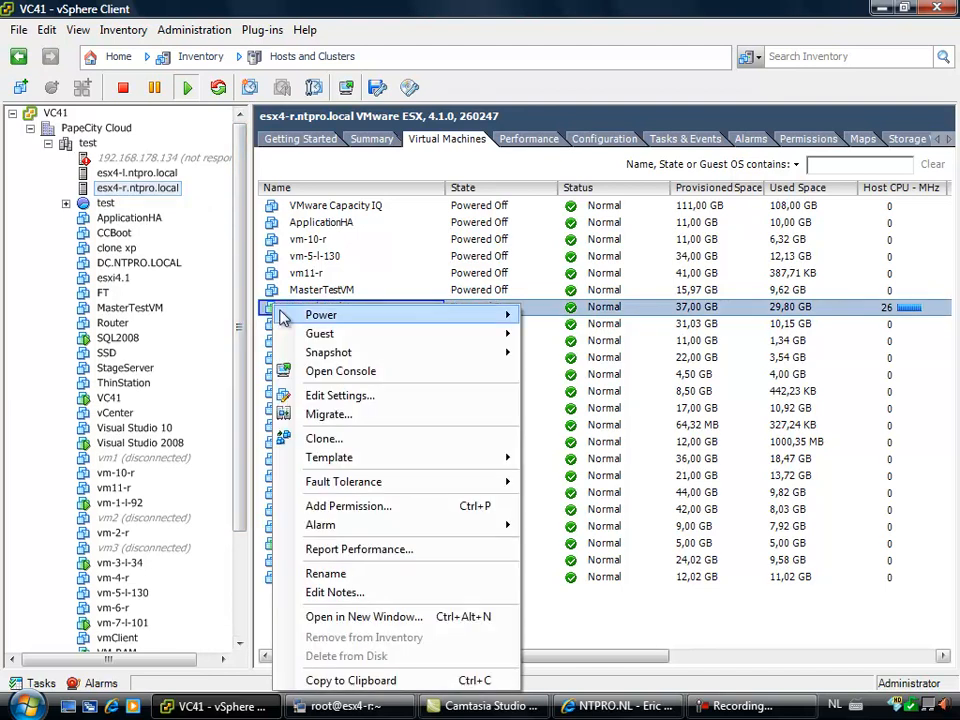
{"action": "left_click", "coordinate": [340, 395]}
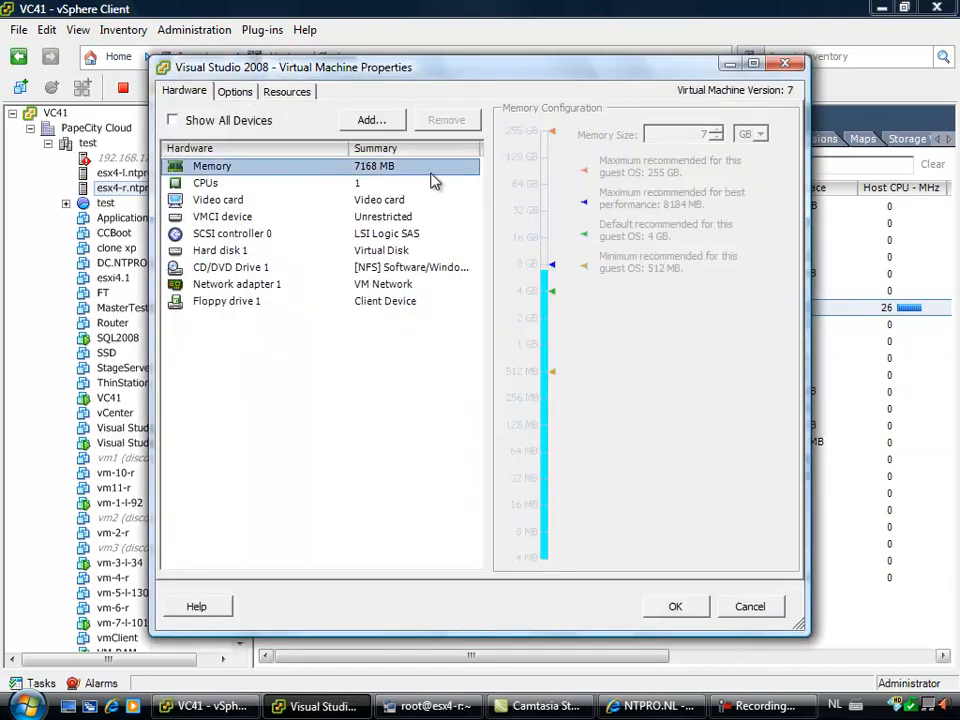
{"action": "mouse_move", "coordinate": [368, 180]}
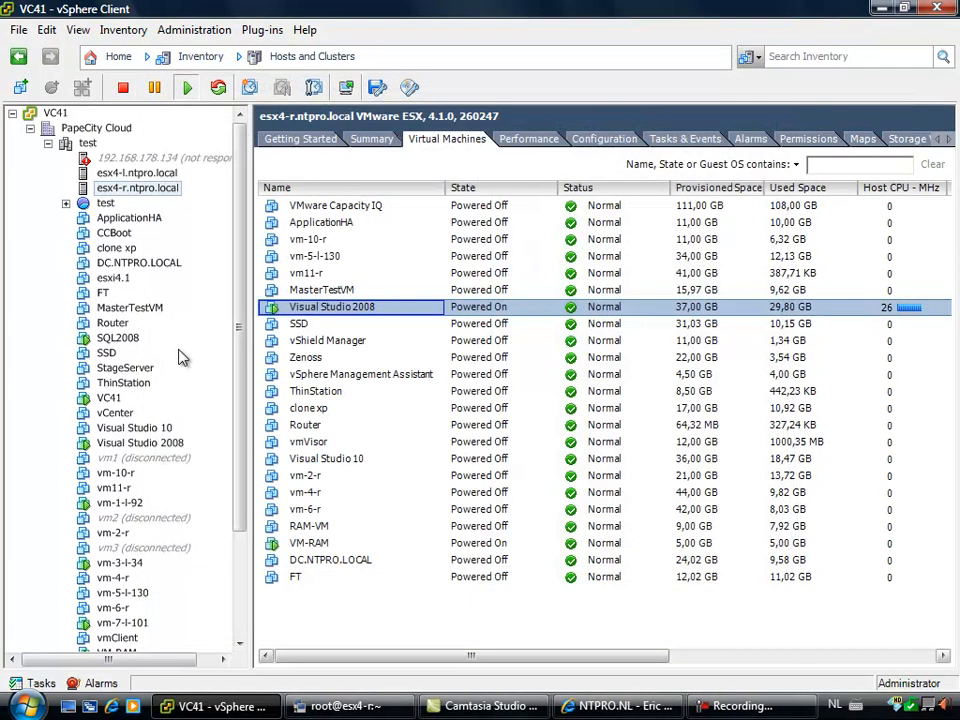
Step: View the Visual Studio 2008 console showing StarWind's 'ram' target on RamDrive1
{"action": "left_click", "coordinate": [117, 338]}
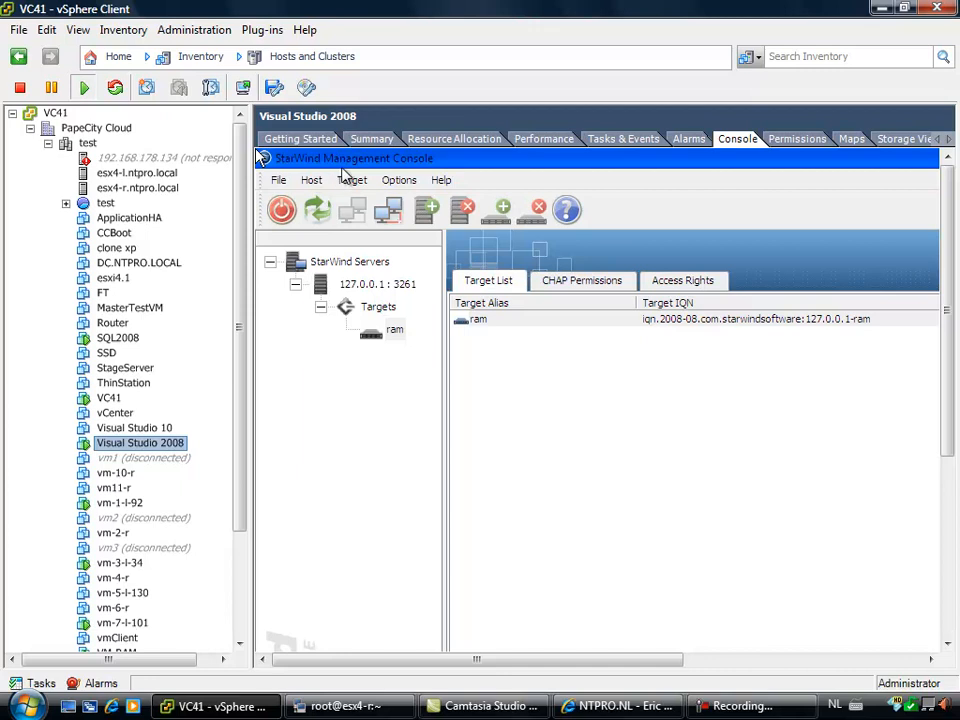
{"action": "mouse_move", "coordinate": [425, 370]}
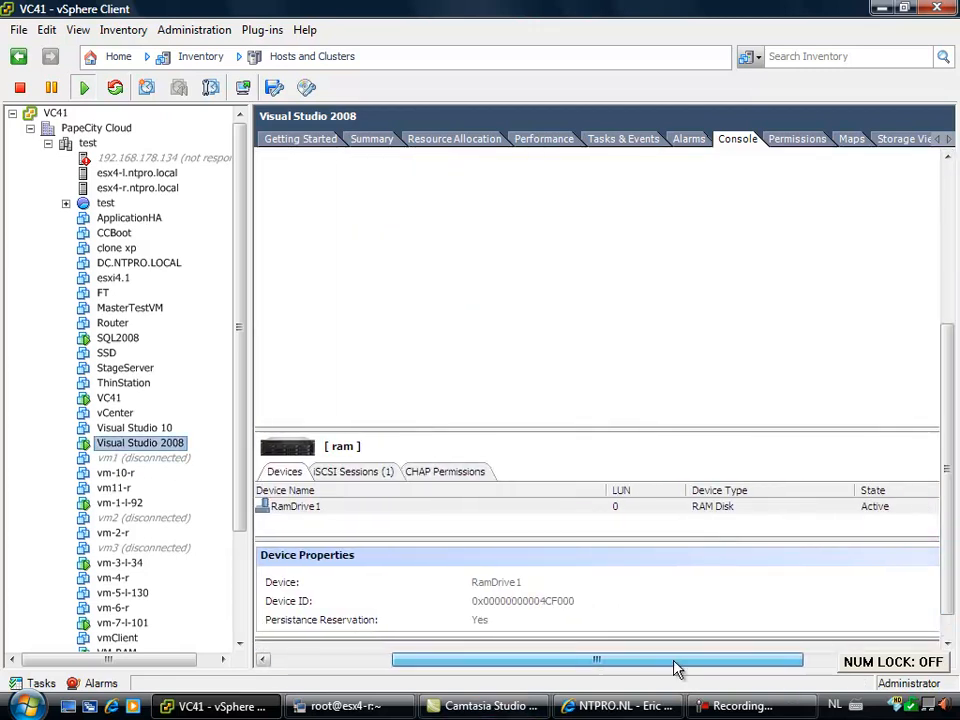
{"action": "left_click", "coordinate": [295, 506]}
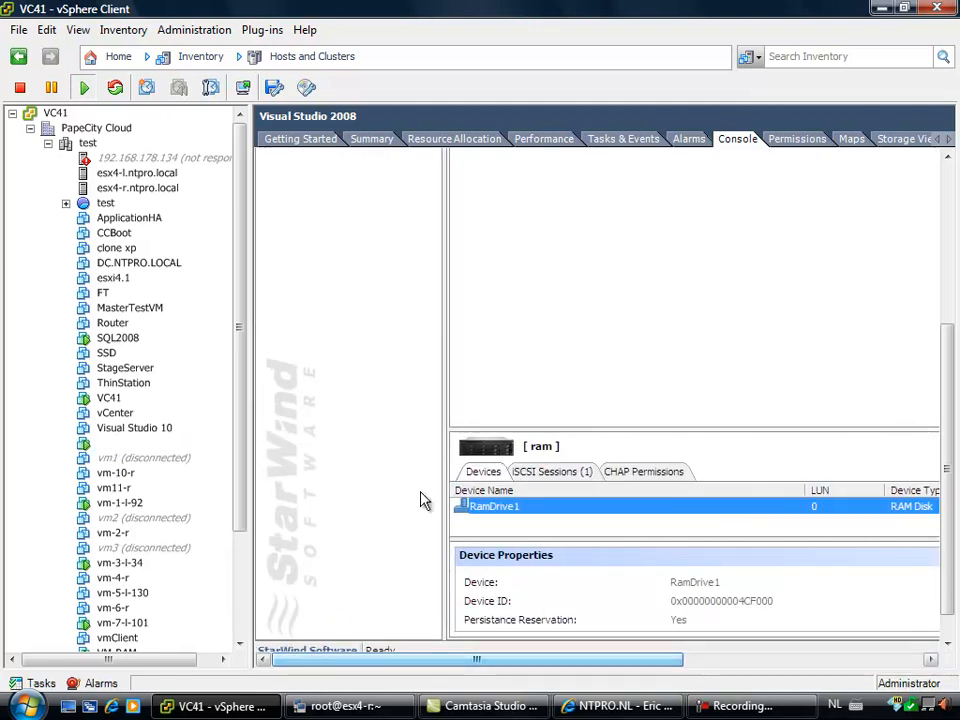
Step: Show host esx4-r's Storage Adapters and select vmhba35 to see the ROCKET iSCSI disk
{"action": "left_click", "coordinate": [137, 188]}
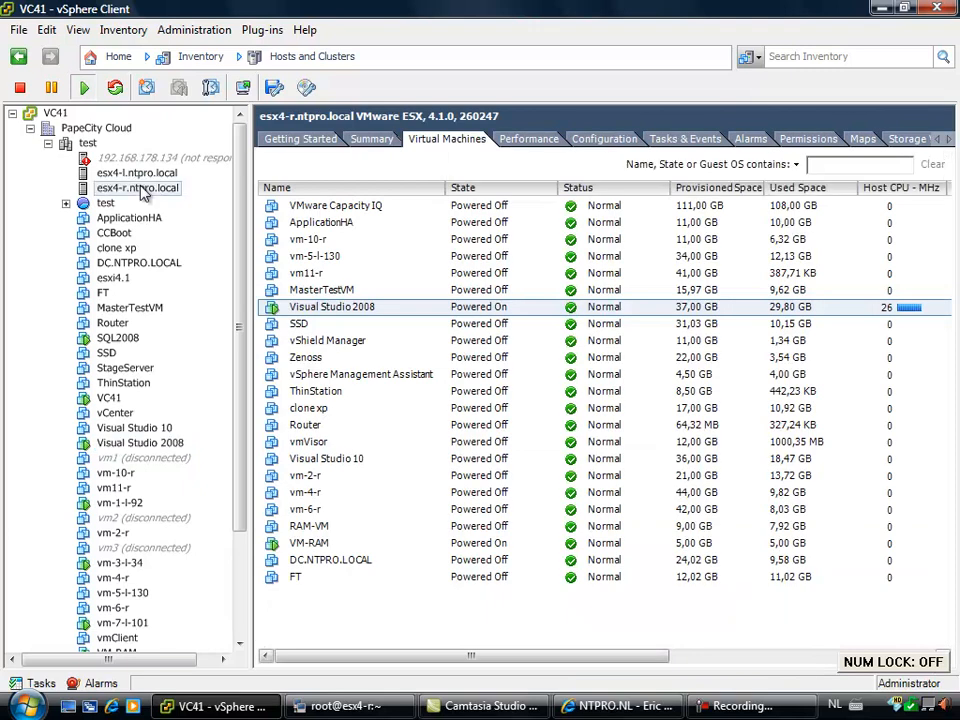
{"action": "left_click", "coordinate": [604, 138]}
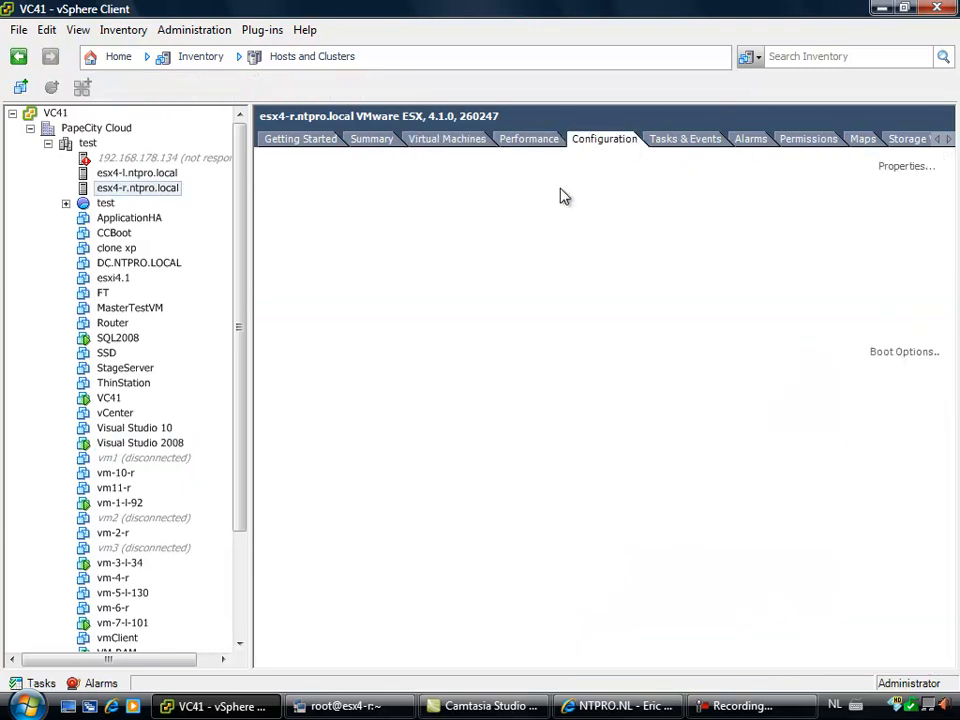
{"action": "left_click", "coordinate": [604, 138]}
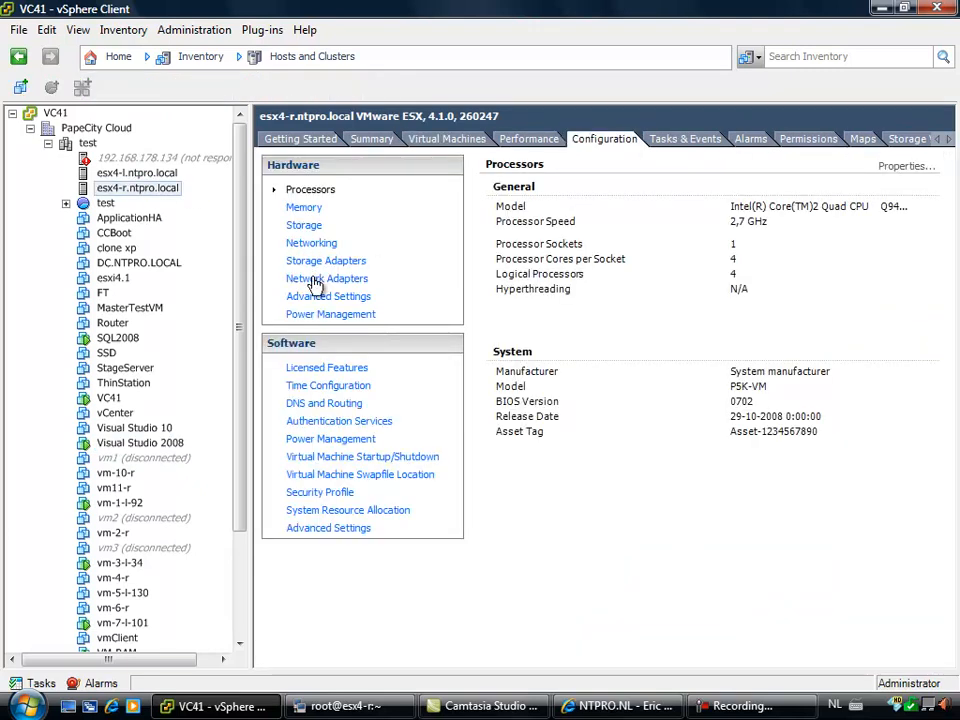
{"action": "mouse_move", "coordinate": [318, 266]}
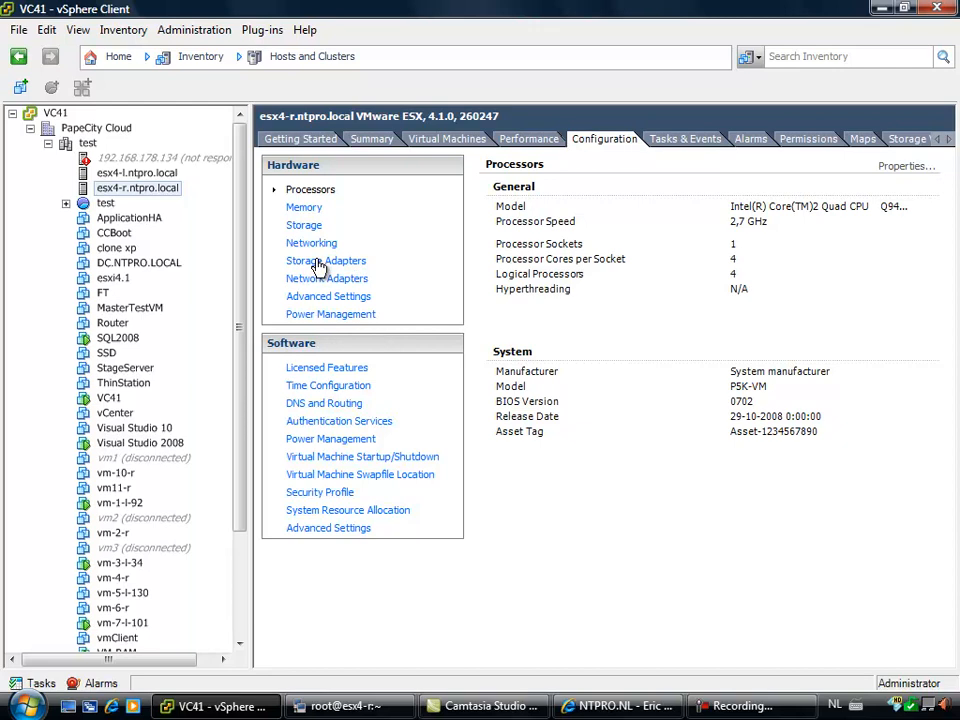
{"action": "left_click", "coordinate": [326, 260]}
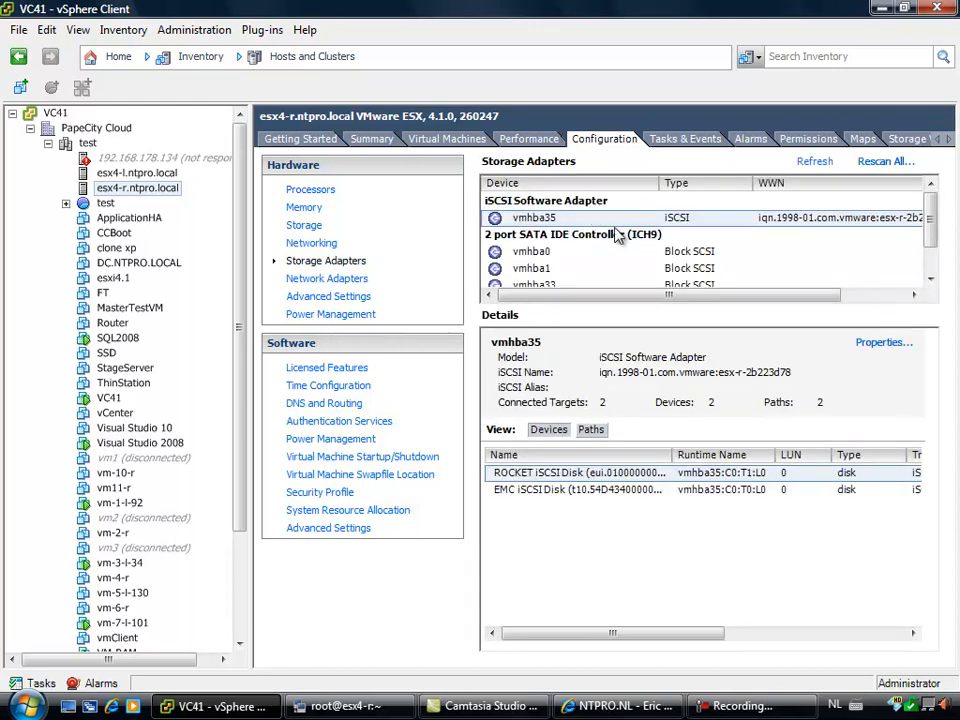
{"action": "left_click", "coordinate": [577, 472]}
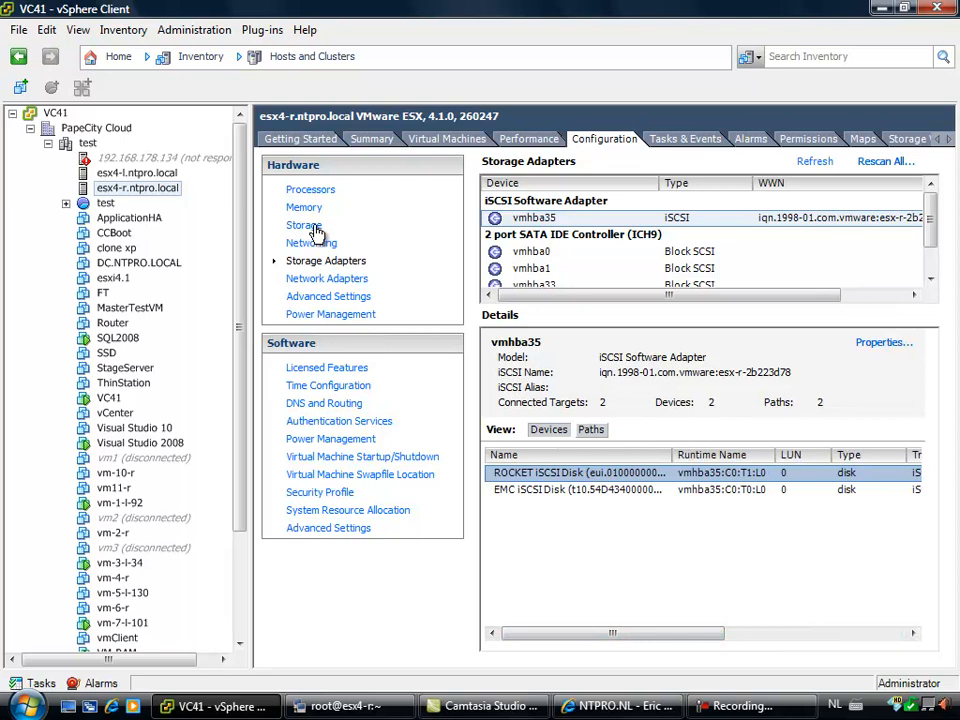
Step: Select the 5.75 GB VMFS 3.46 RAM datastore and browse its VM-RAM folder files
{"action": "left_click", "coordinate": [303, 225]}
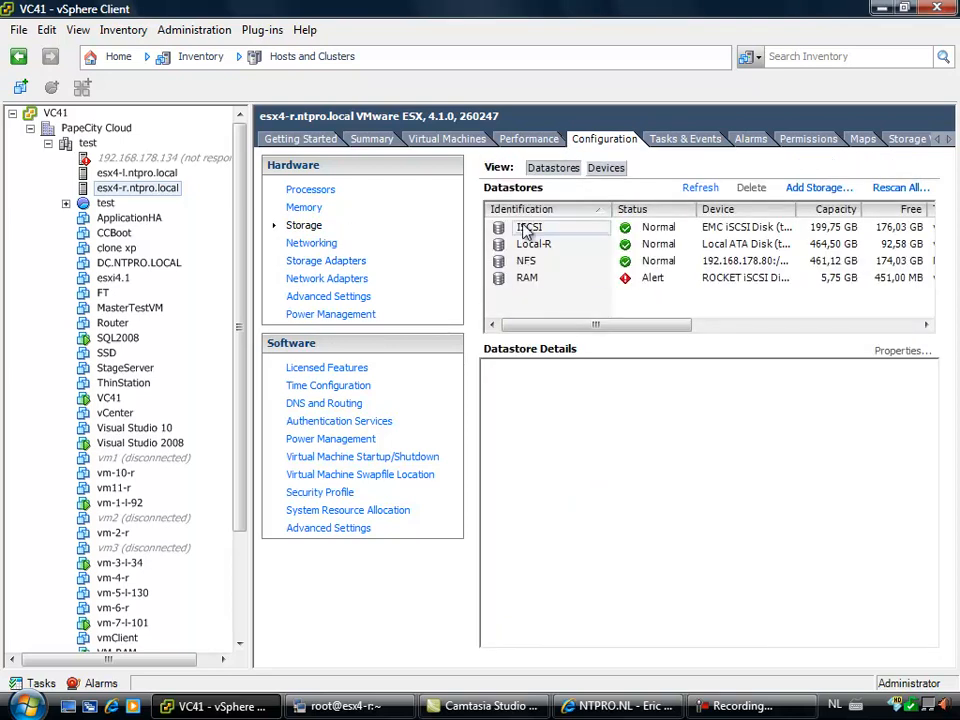
{"action": "left_click", "coordinate": [527, 277]}
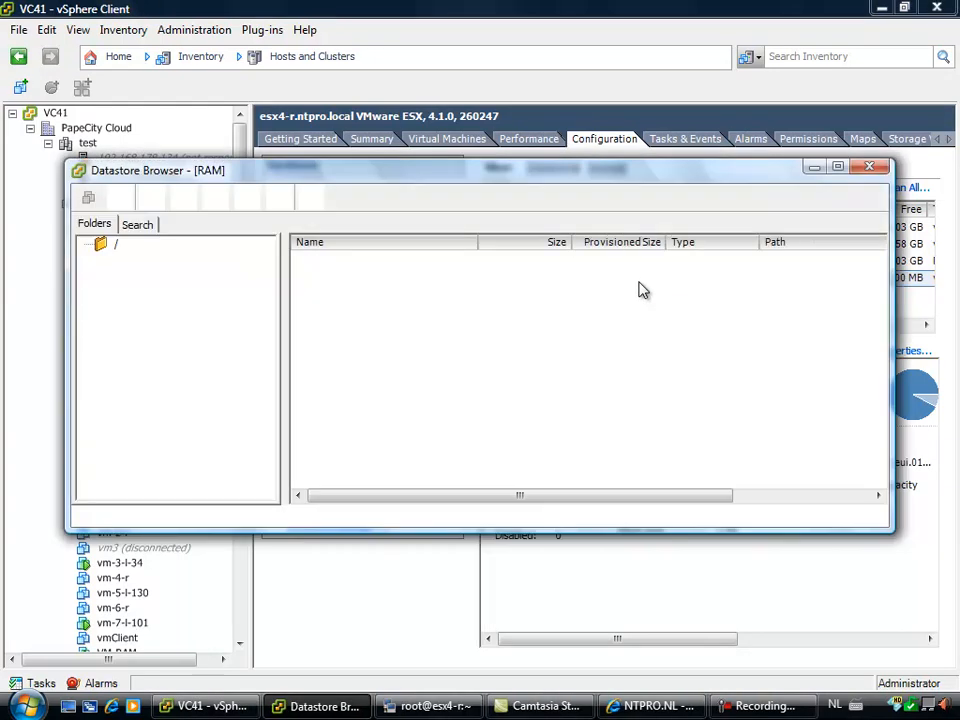
{"action": "left_click", "coordinate": [116, 243]}
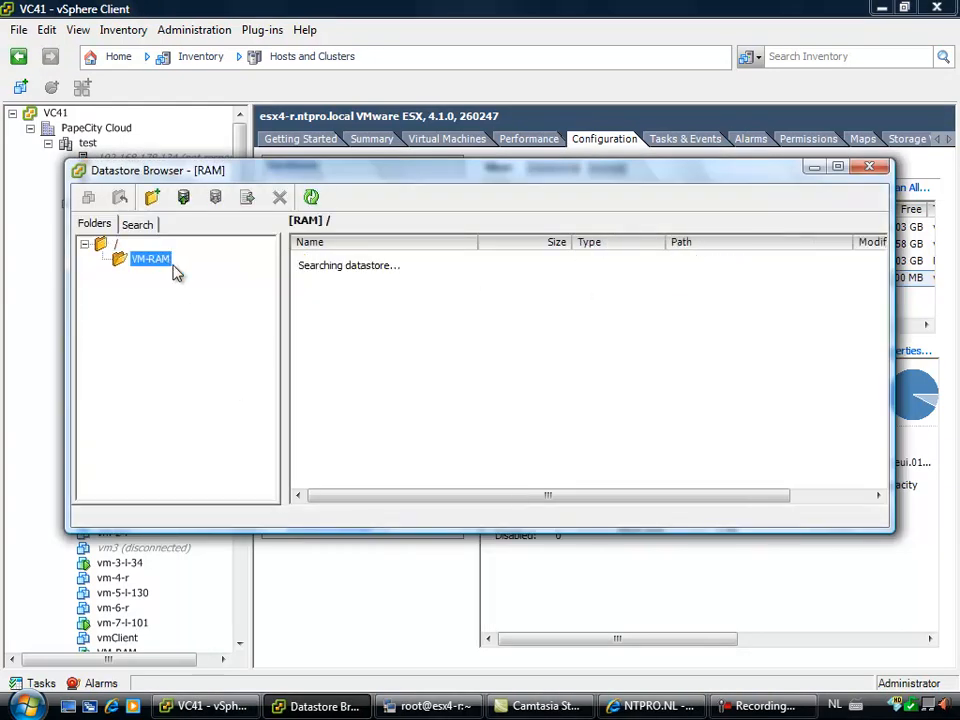
{"action": "left_click", "coordinate": [149, 258]}
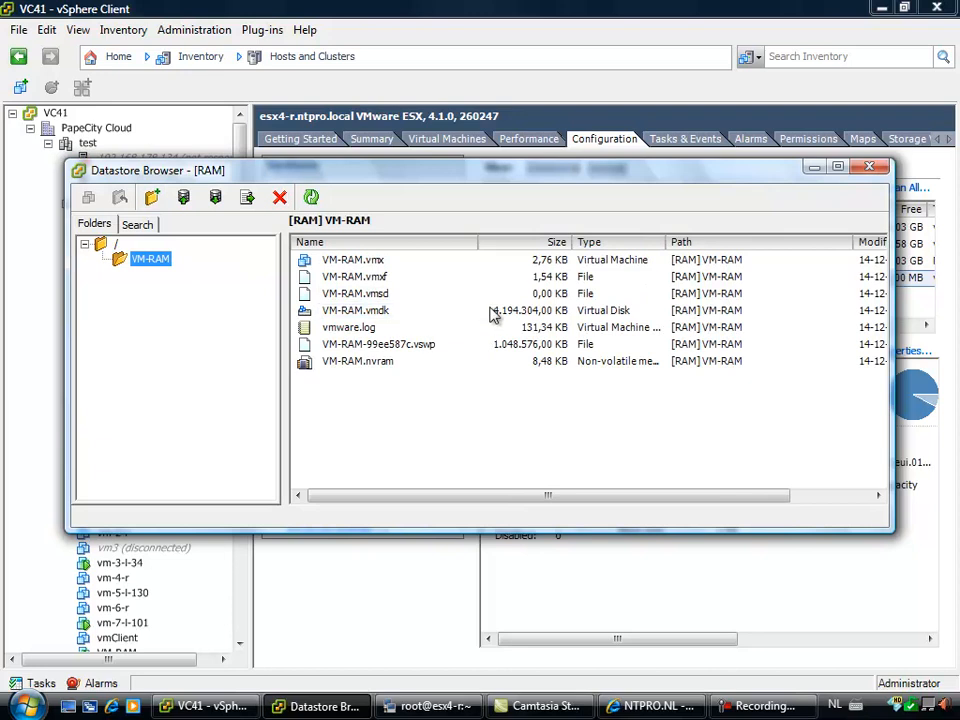
{"action": "mouse_move", "coordinate": [783, 225]}
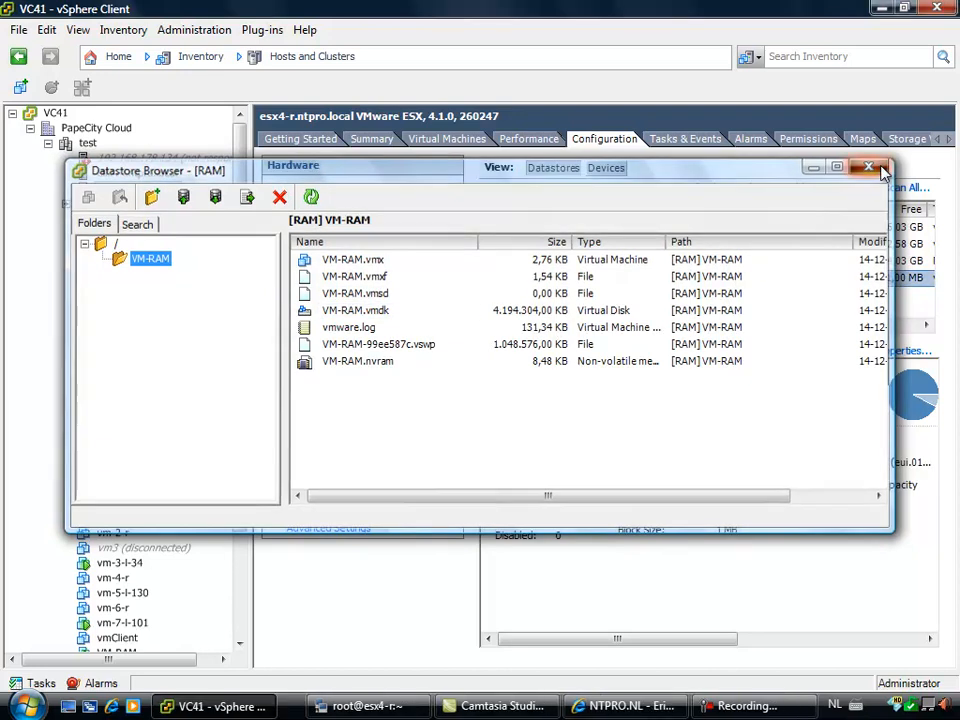
{"action": "left_click", "coordinate": [868, 167]}
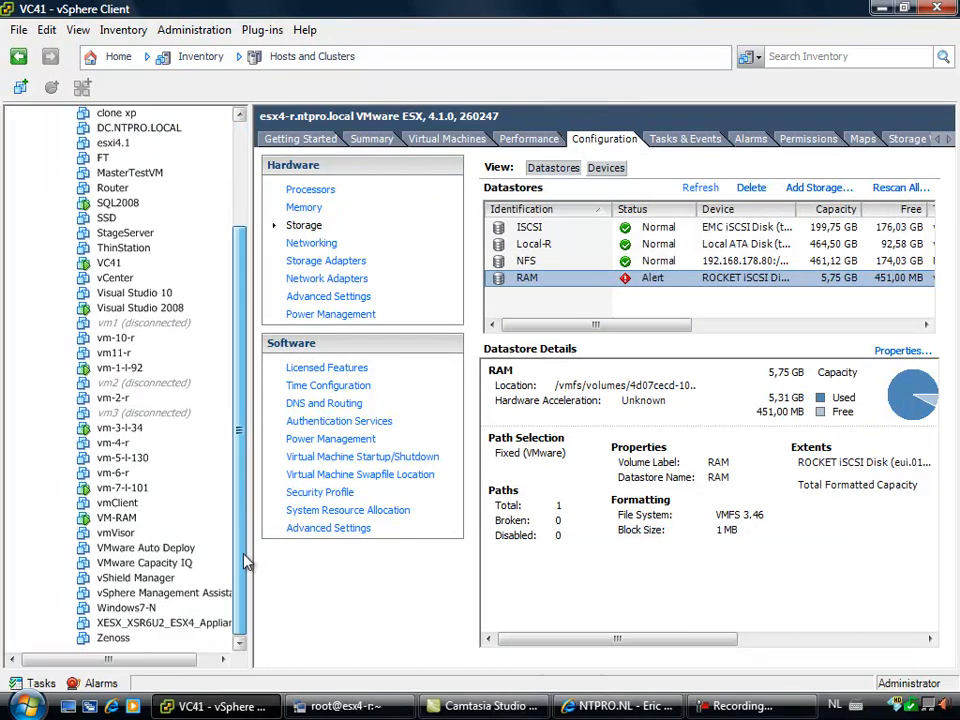
Step: Start HD Tune Pro's file benchmark on drive C in the VM-RAM console
{"action": "left_click", "coordinate": [116, 517]}
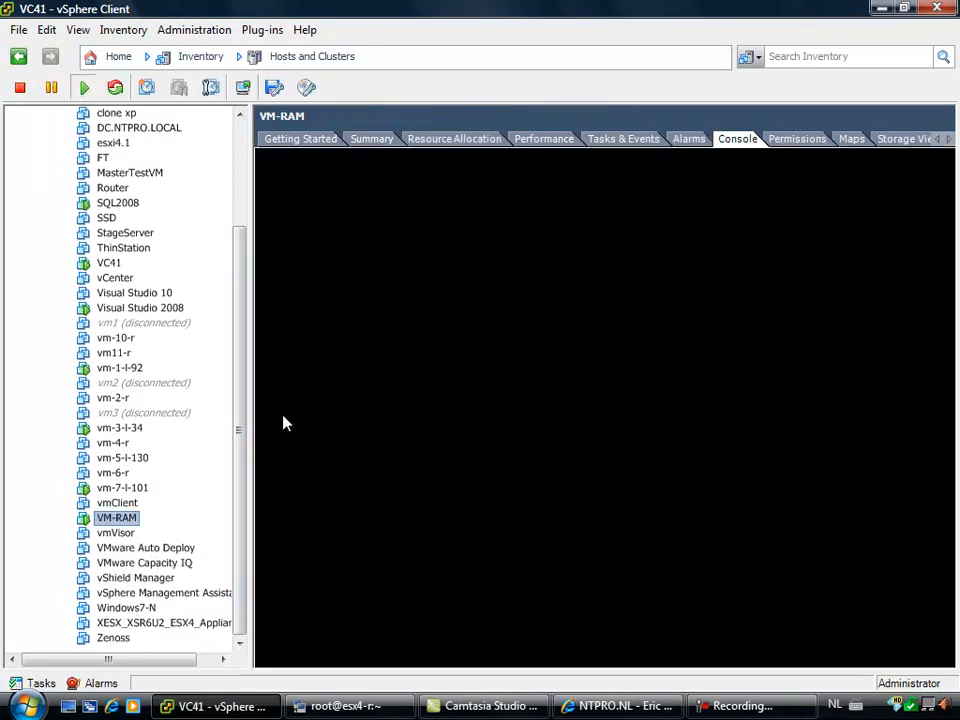
{"action": "mouse_move", "coordinate": [457, 301]}
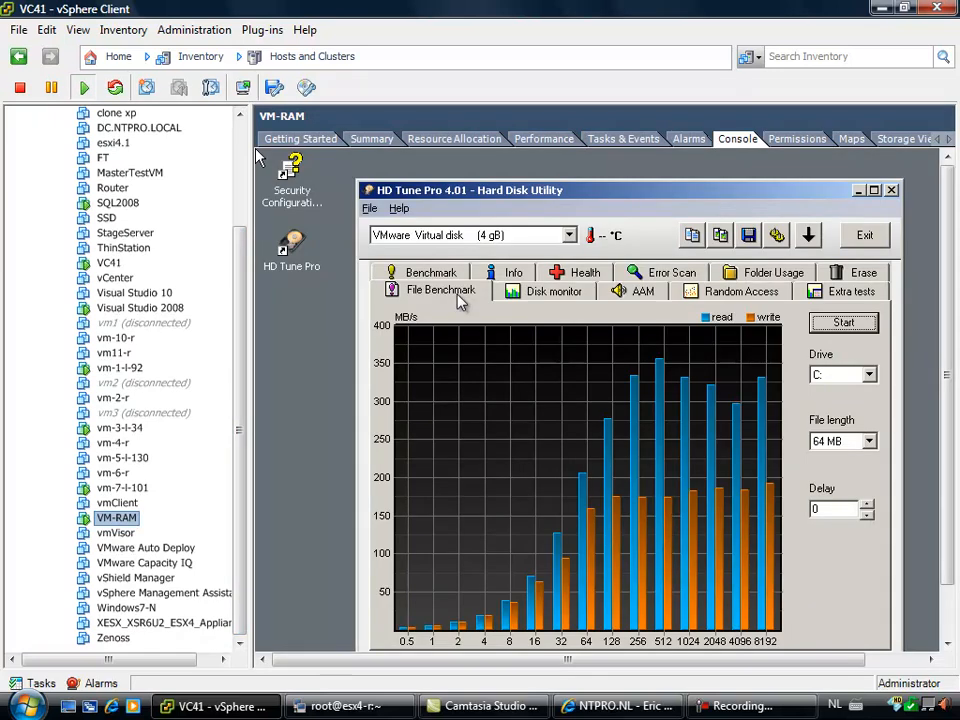
{"action": "mouse_move", "coordinate": [790, 338]}
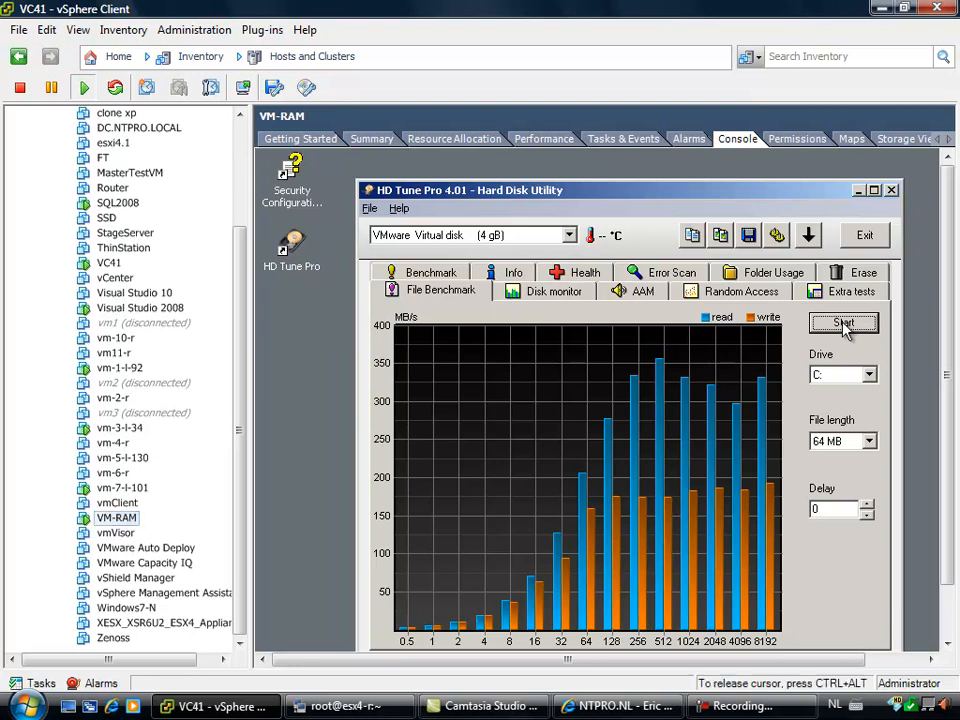
{"action": "left_click", "coordinate": [843, 322]}
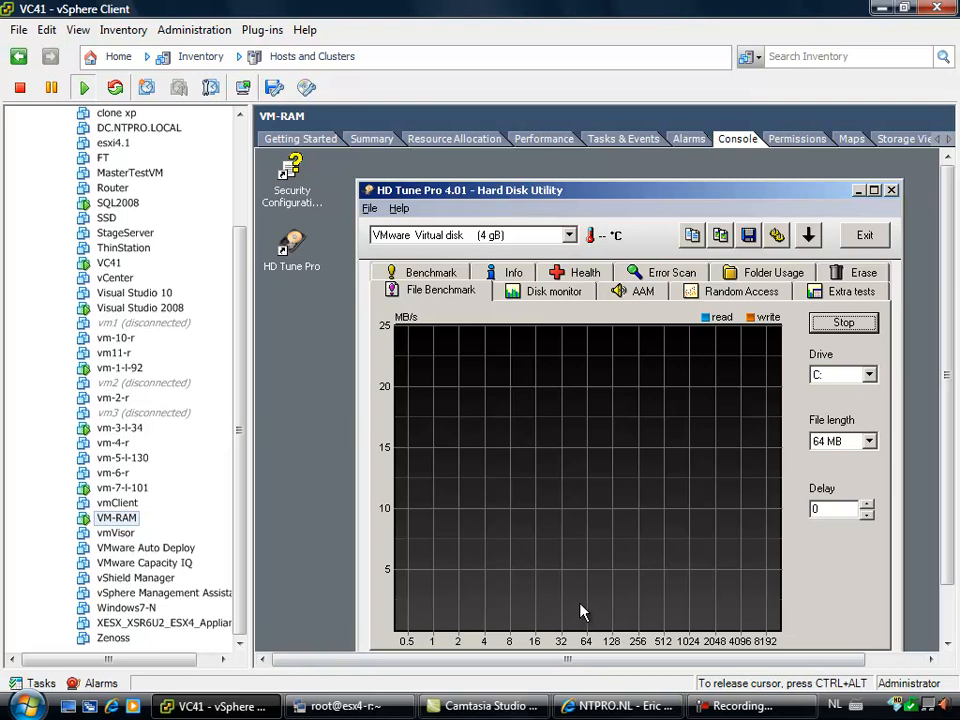
Step: Watch vmhba35 throughput in KiTTY's esxtop adapter view during the benchmark
{"action": "left_click", "coordinate": [349, 705]}
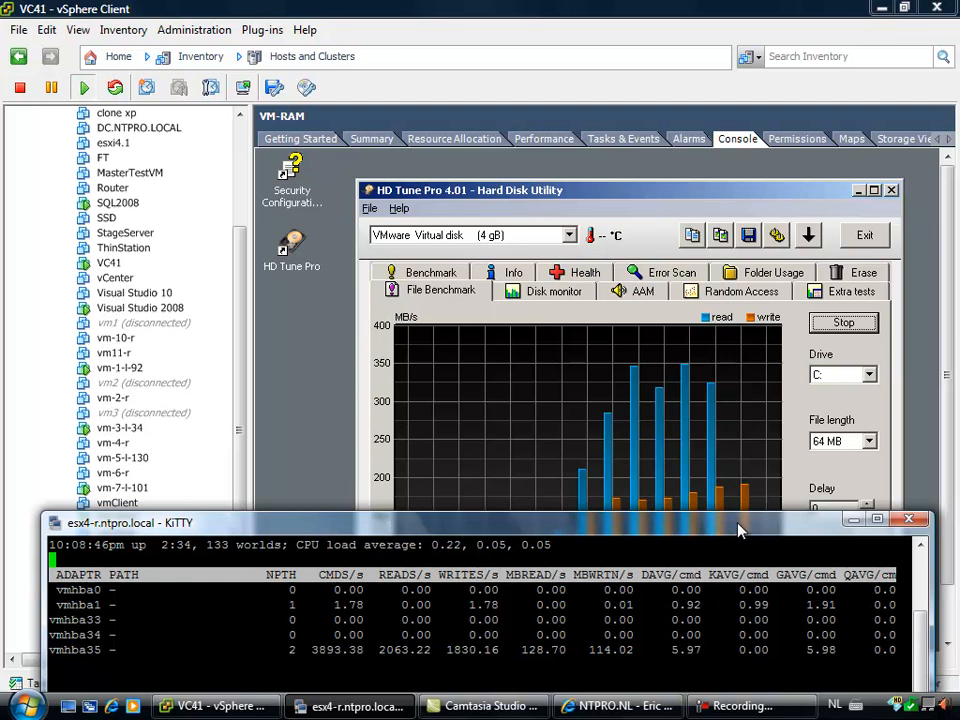
{"action": "mouse_move", "coordinate": [707, 650]}
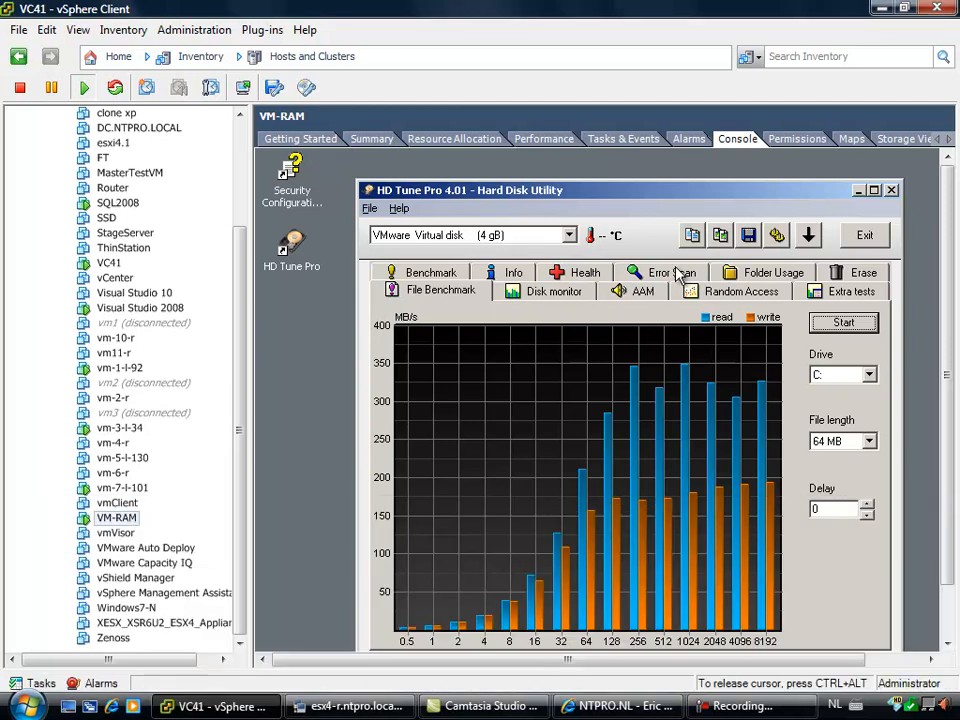
Step: Start an HD Tune Pro error scan on the VM-RAM virtual disk
{"action": "left_click", "coordinate": [659, 271]}
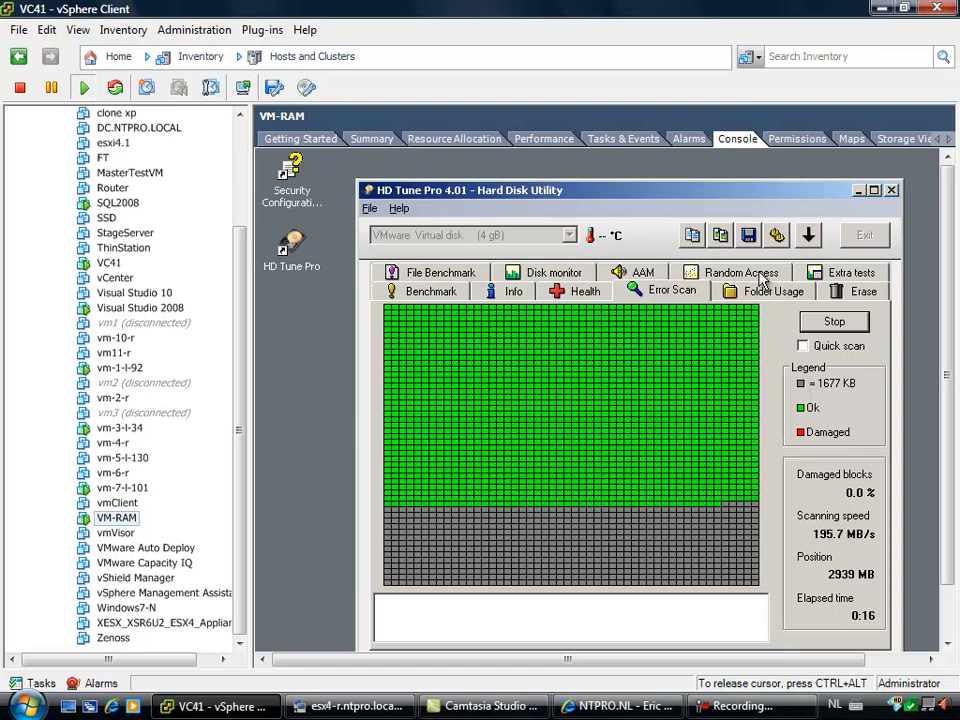
Step: Bring up HD Tune Pro's random access test on the VM-RAM virtual disk
{"action": "left_click", "coordinate": [349, 705]}
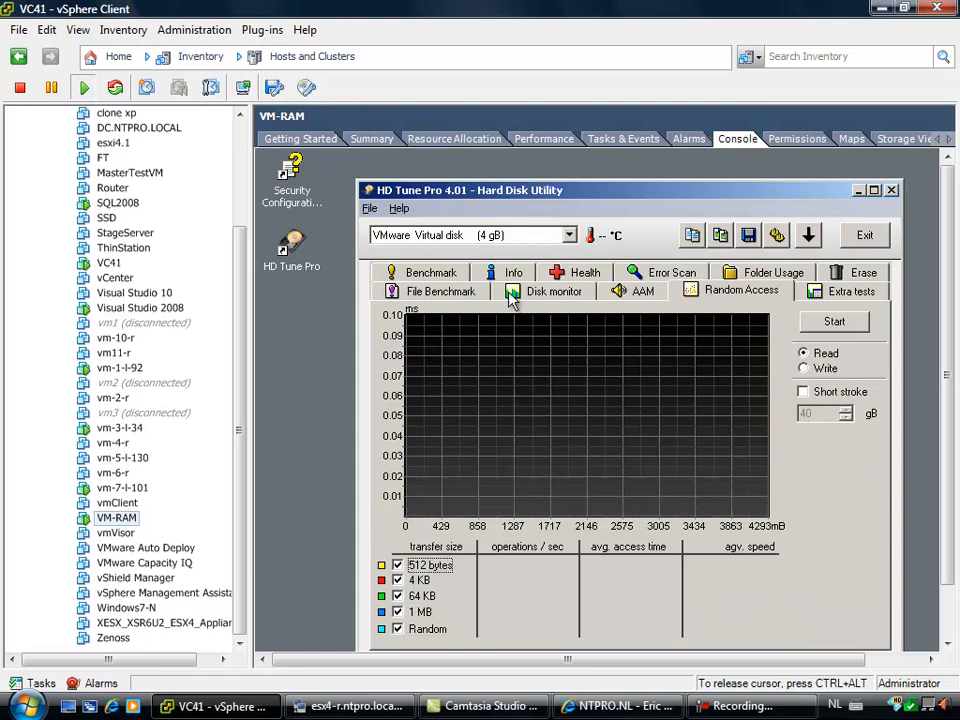
{"action": "mouse_move", "coordinate": [800, 282]}
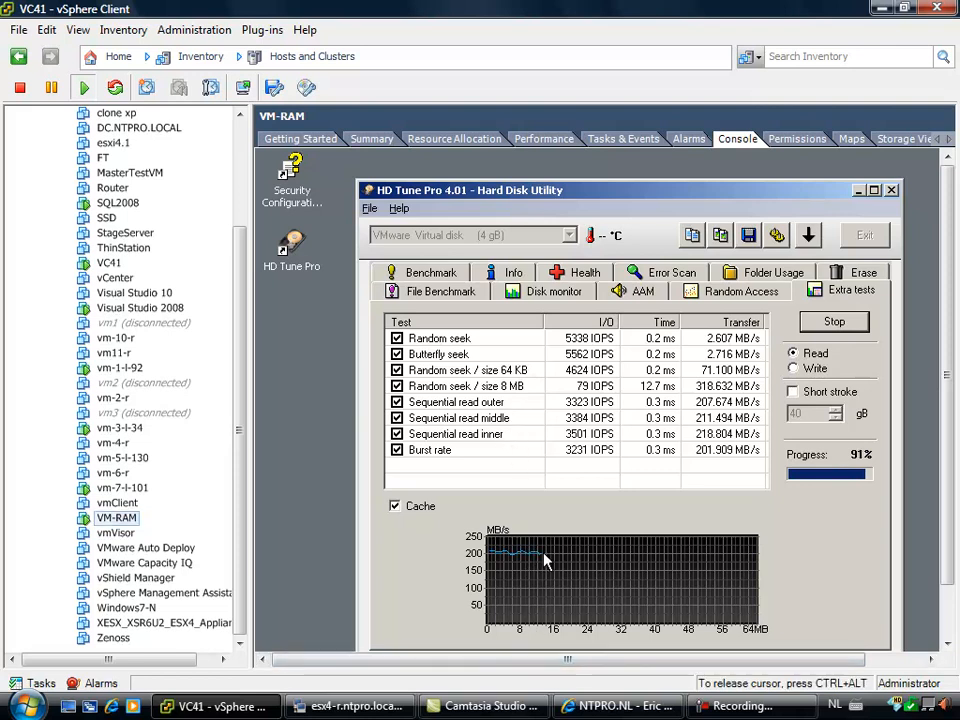
{"action": "mouse_move", "coordinate": [565, 560]}
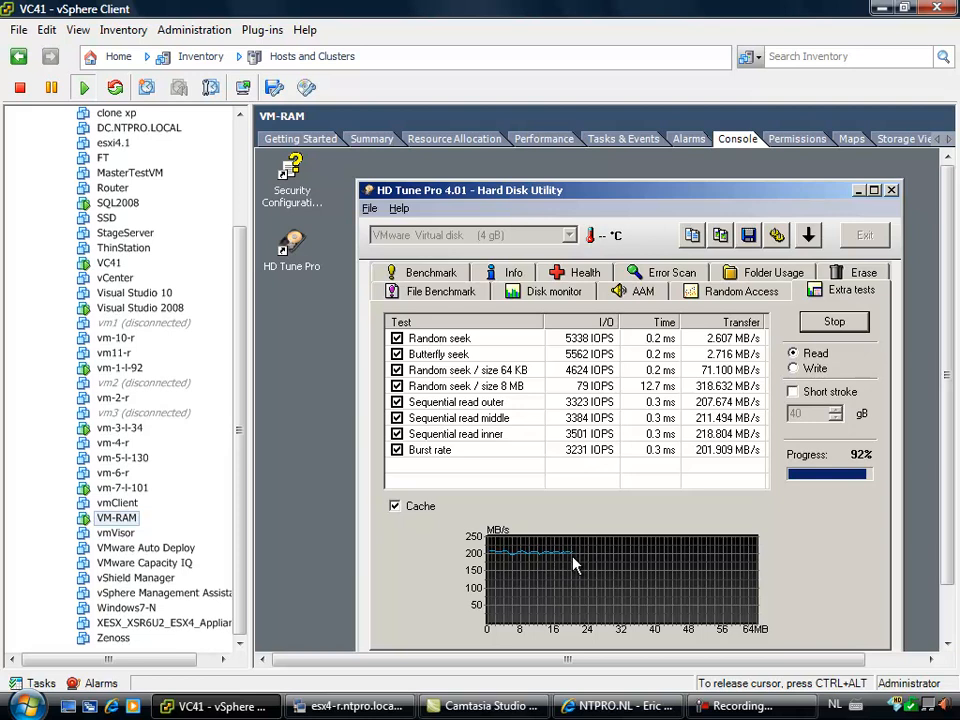
{"action": "mouse_move", "coordinate": [359, 575]}
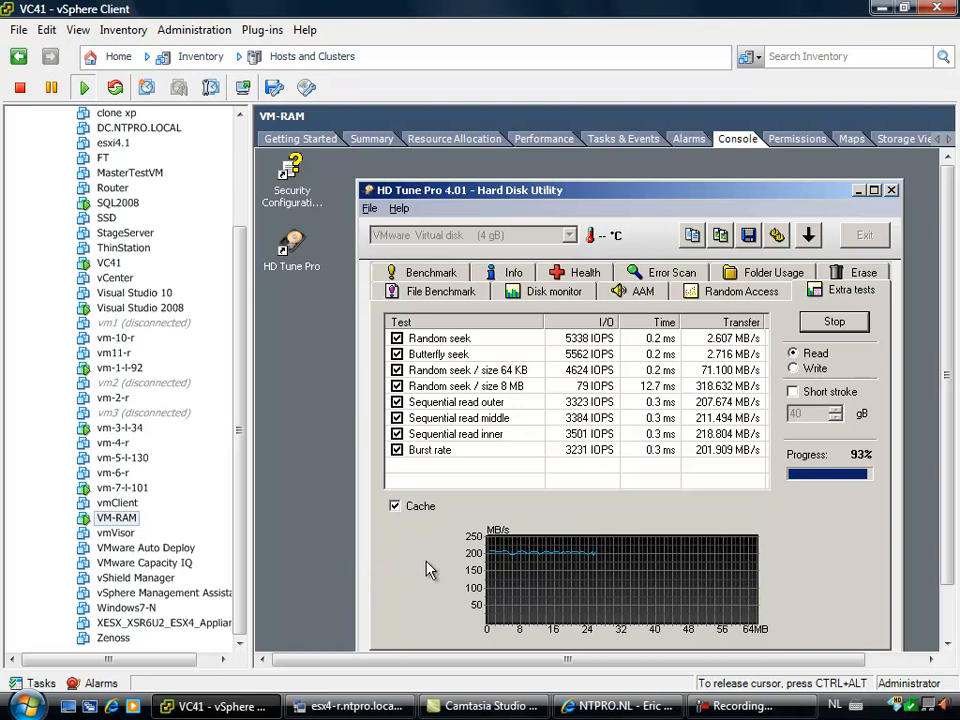
{"action": "mouse_move", "coordinate": [493, 507]}
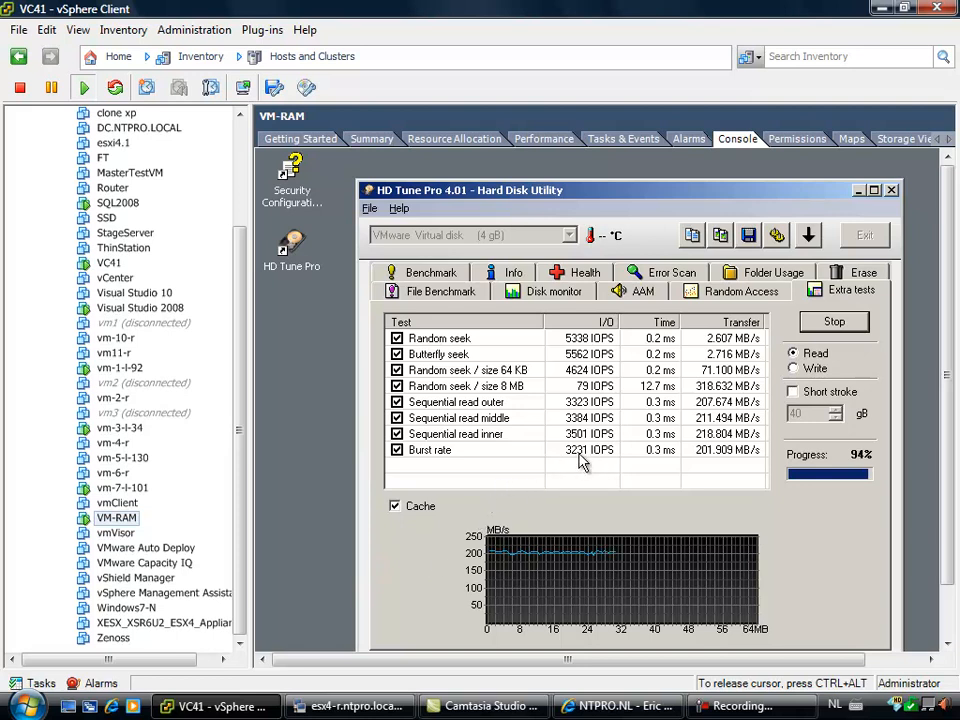
{"action": "mouse_move", "coordinate": [675, 560]}
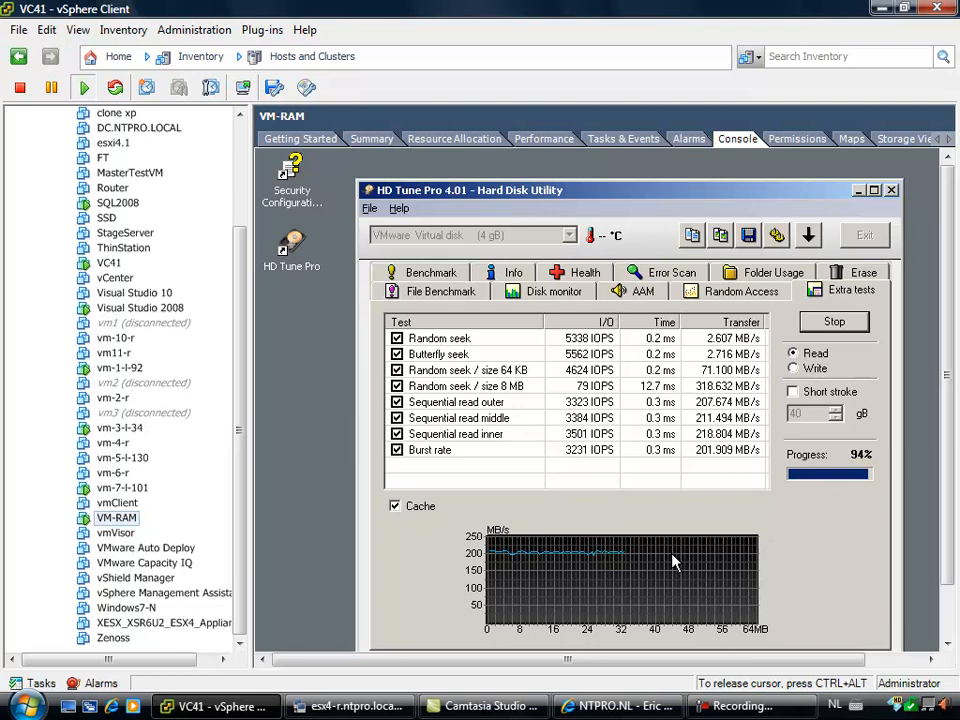
{"action": "mouse_move", "coordinate": [647, 567]}
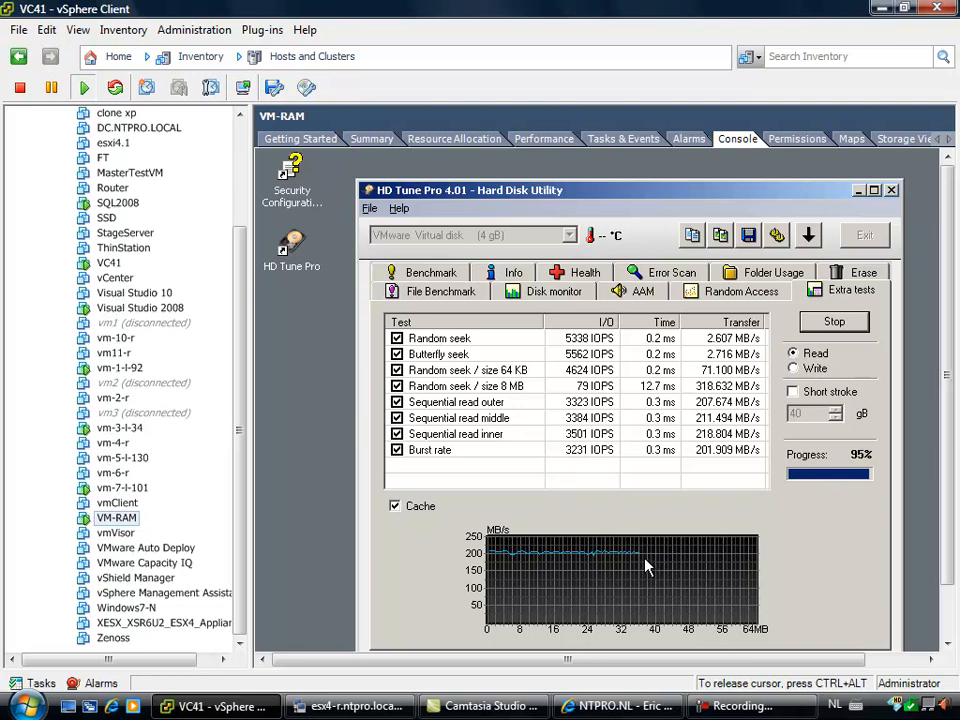
{"action": "mouse_move", "coordinate": [645, 540]}
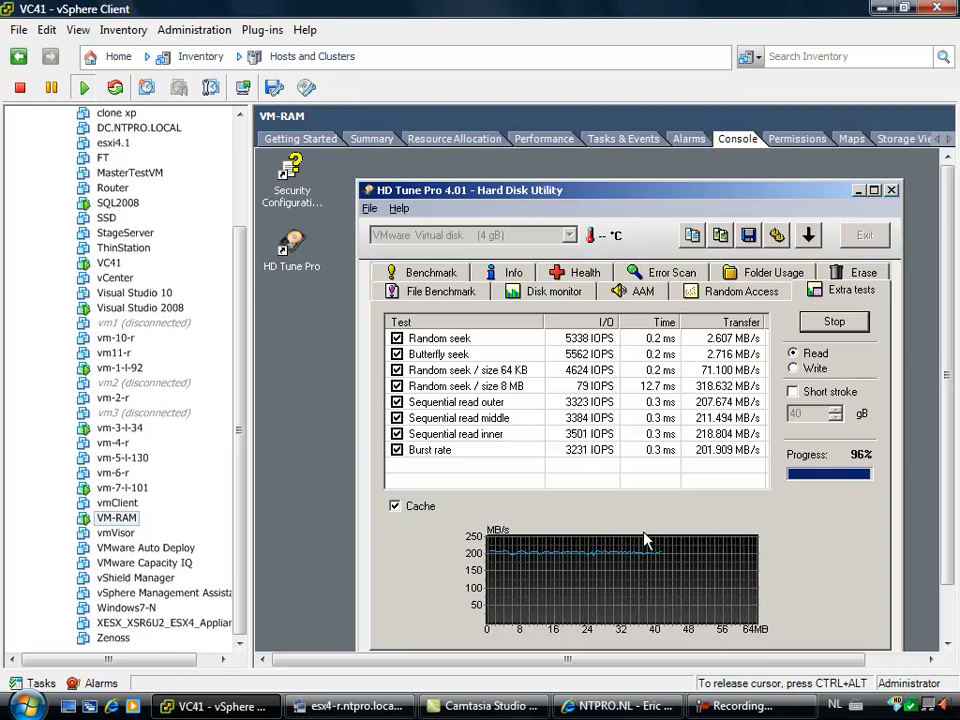
{"action": "mouse_move", "coordinate": [243, 570]}
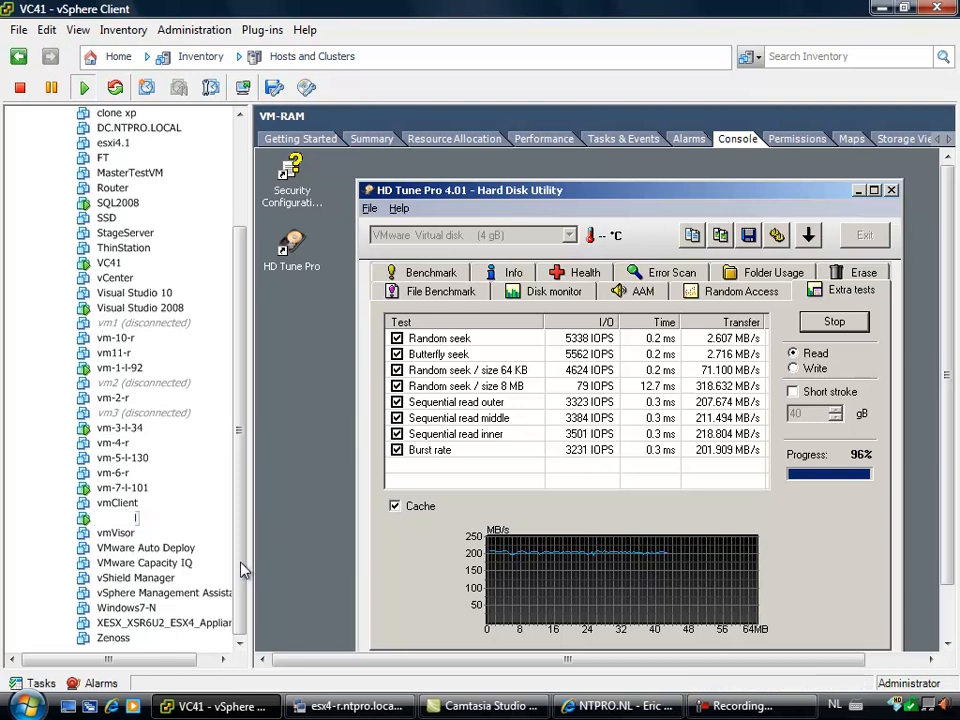
Step: Wait for the extra tests to finish with IOPS and transfer results for all eight tests
{"action": "left_click", "coordinate": [116, 517]}
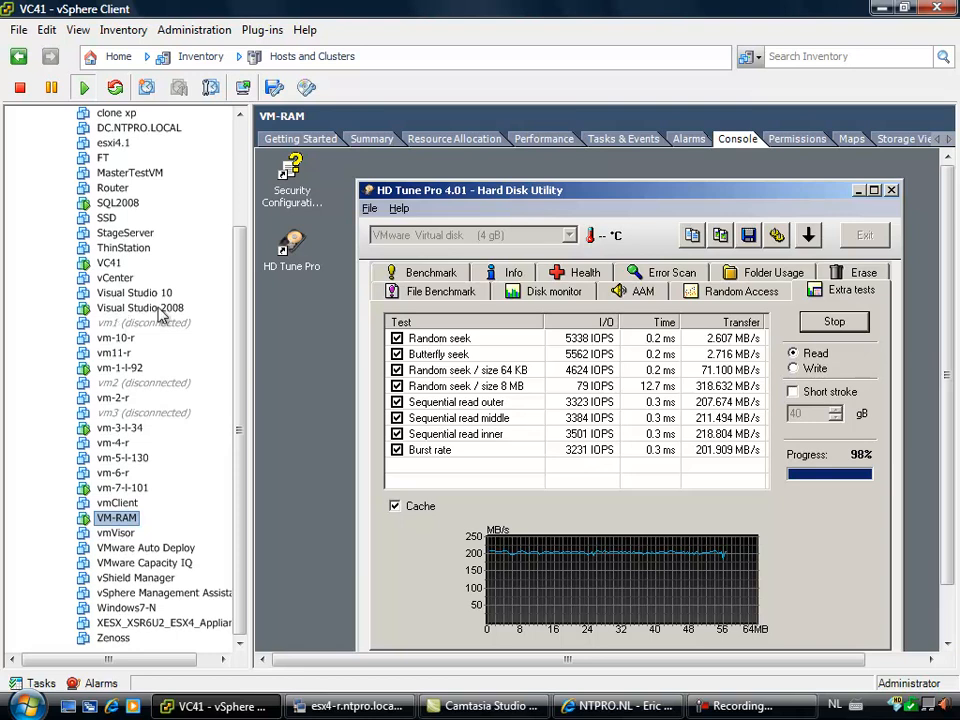
{"action": "mouse_move", "coordinate": [585, 327]}
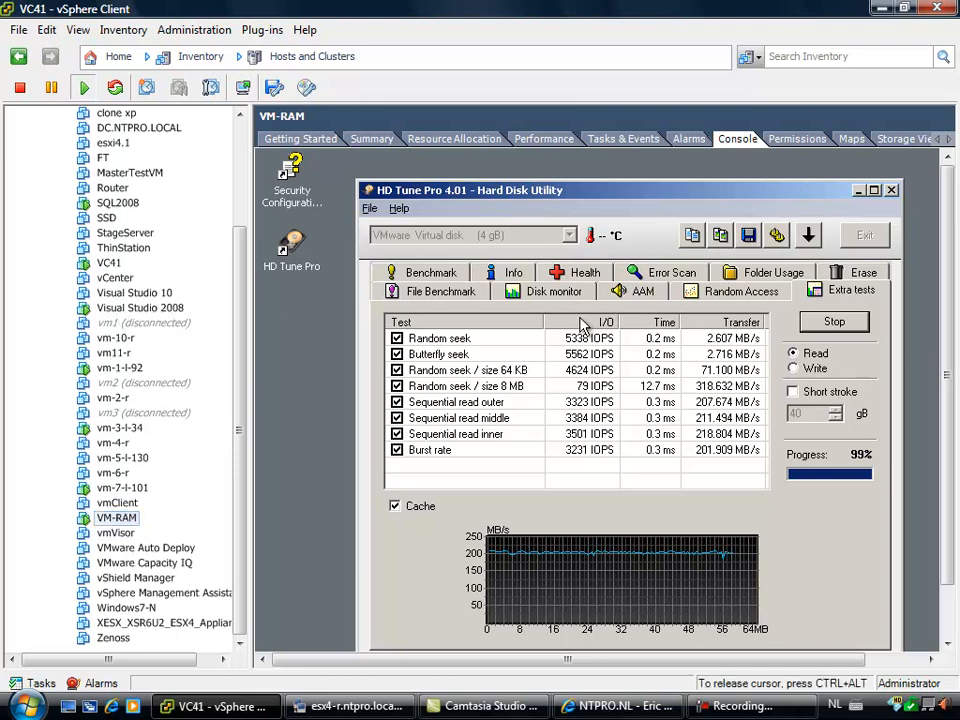
{"action": "mouse_move", "coordinate": [575, 310]}
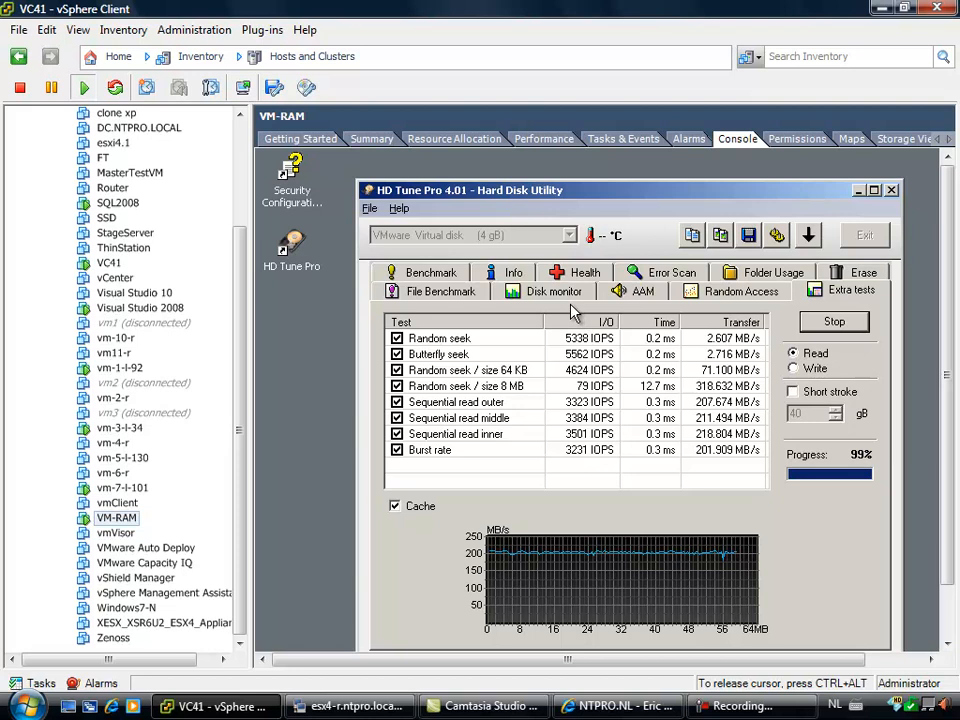
{"action": "mouse_move", "coordinate": [480, 310]}
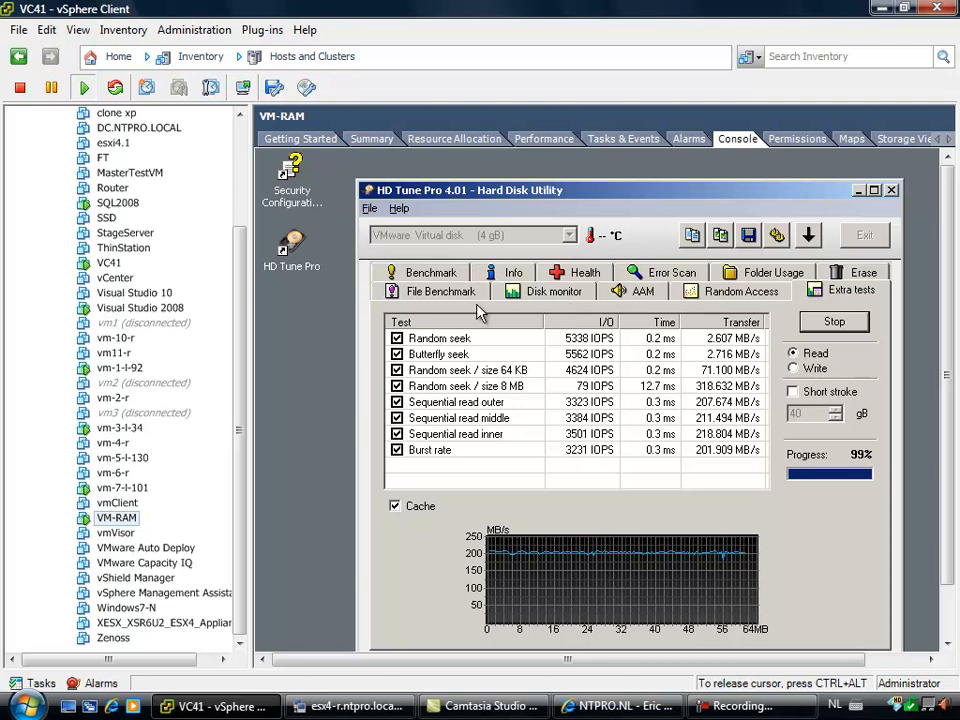
{"action": "mouse_move", "coordinate": [725, 305]}
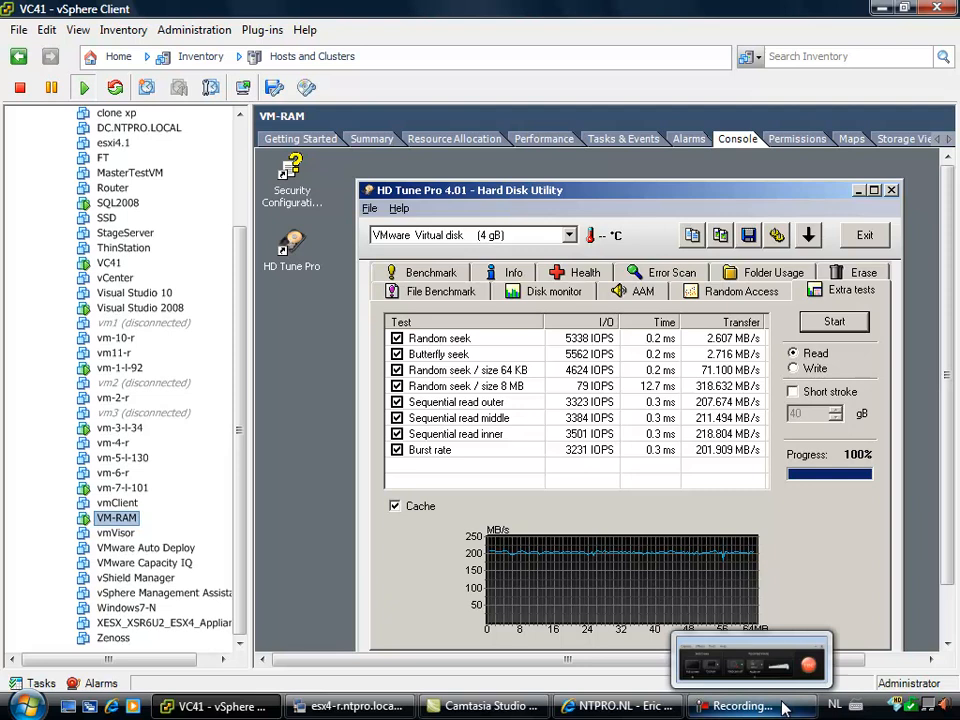
{"action": "mouse_move", "coordinate": [745, 705]}
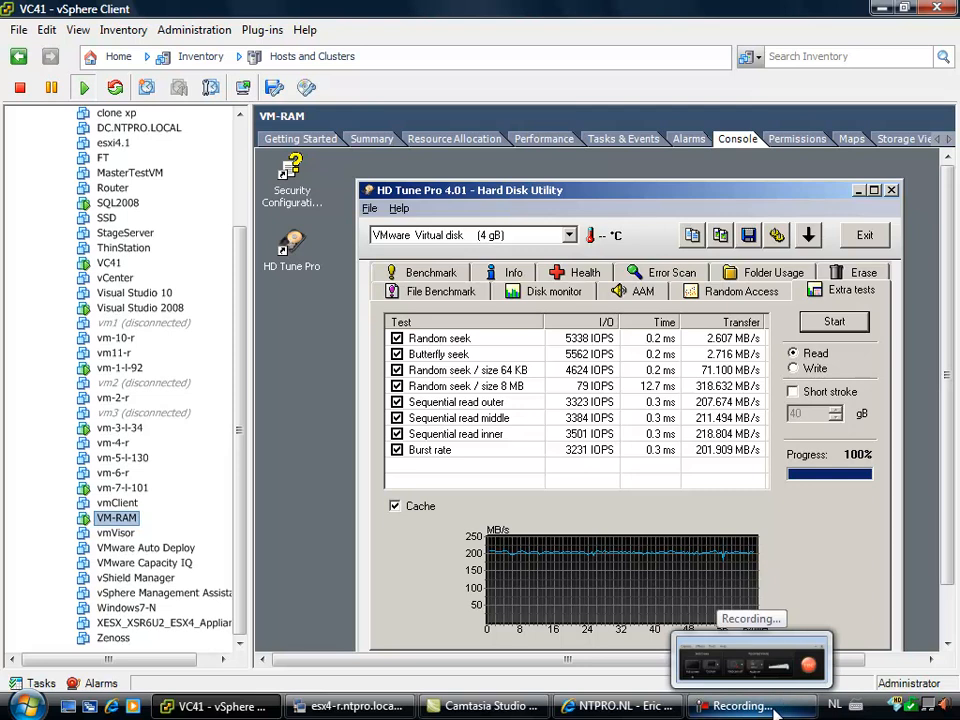